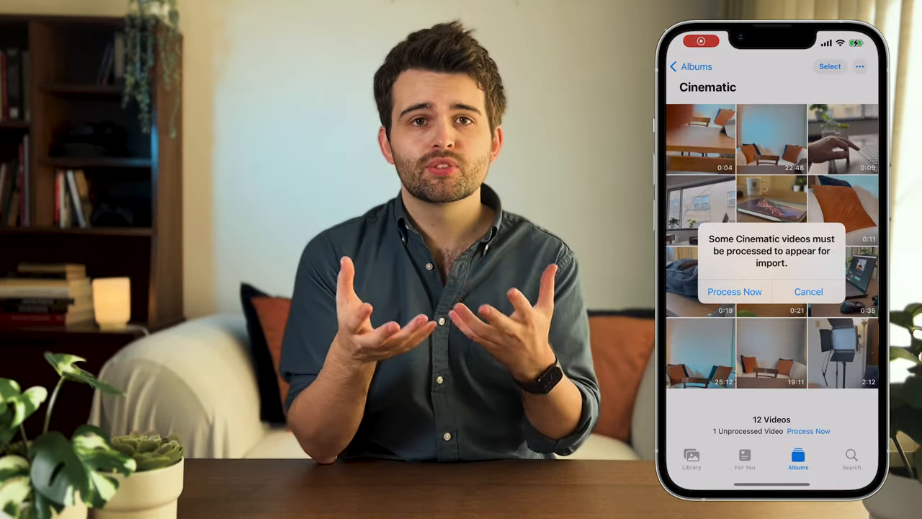
- Confirm Process Now so the unprocessed Cinematic video starts processing
{"action": "left_click", "coordinate": [735, 292]}
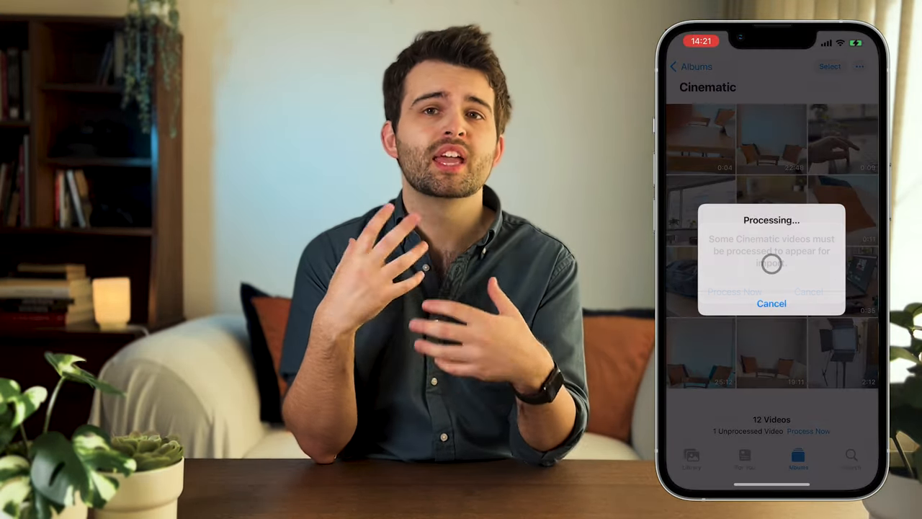
{"action": "left_click", "coordinate": [735, 291]}
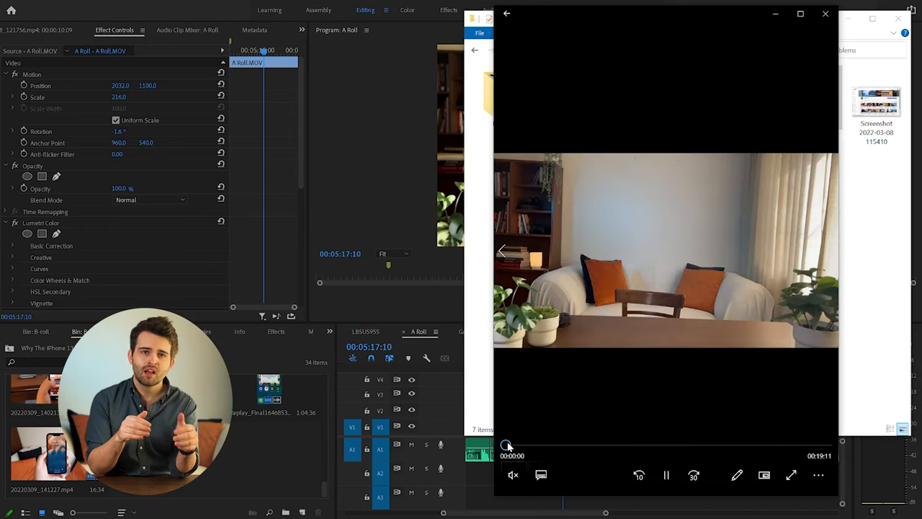
- Scrub the seek bar forward in steps to about nine seconds into the couch clip
{"action": "left_click_drag", "start_coordinate": [508, 444], "coordinate": [571, 444]}
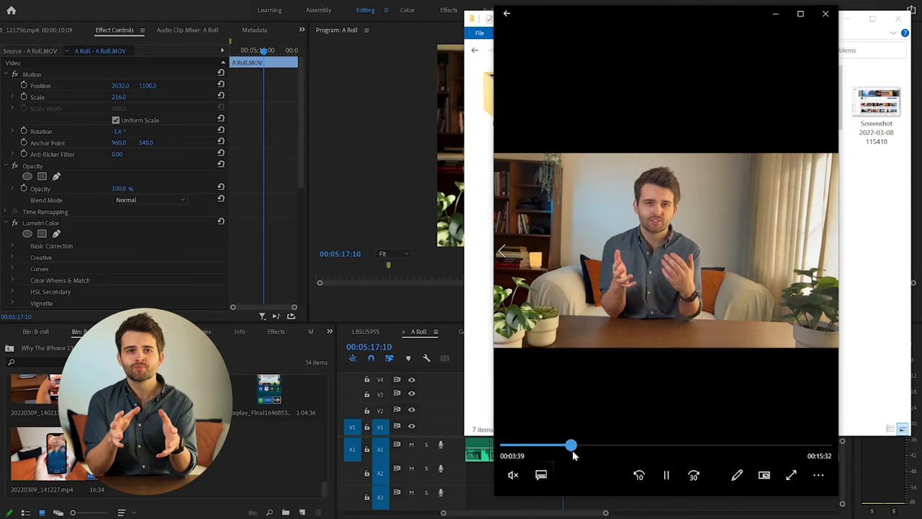
{"action": "left_click_drag", "start_coordinate": [571, 444], "coordinate": [622, 443]}
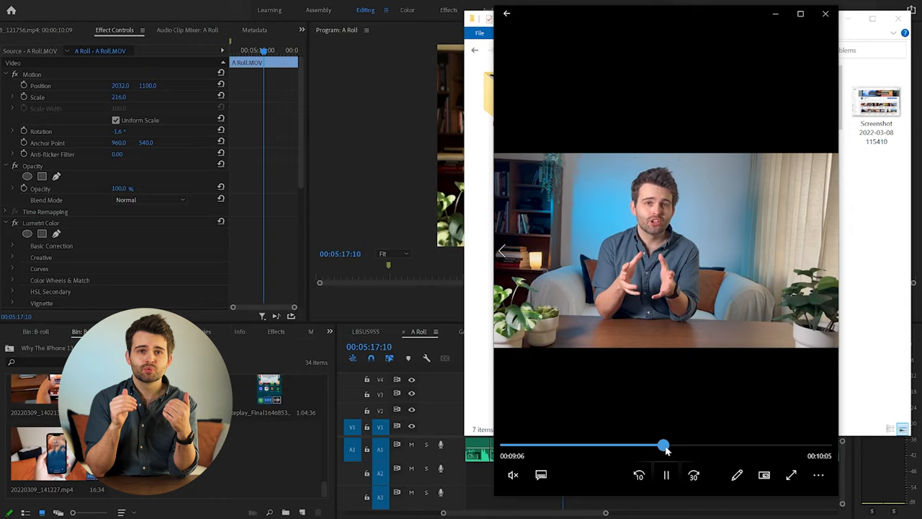
{"action": "left_click_drag", "start_coordinate": [663, 444], "coordinate": [704, 444]}
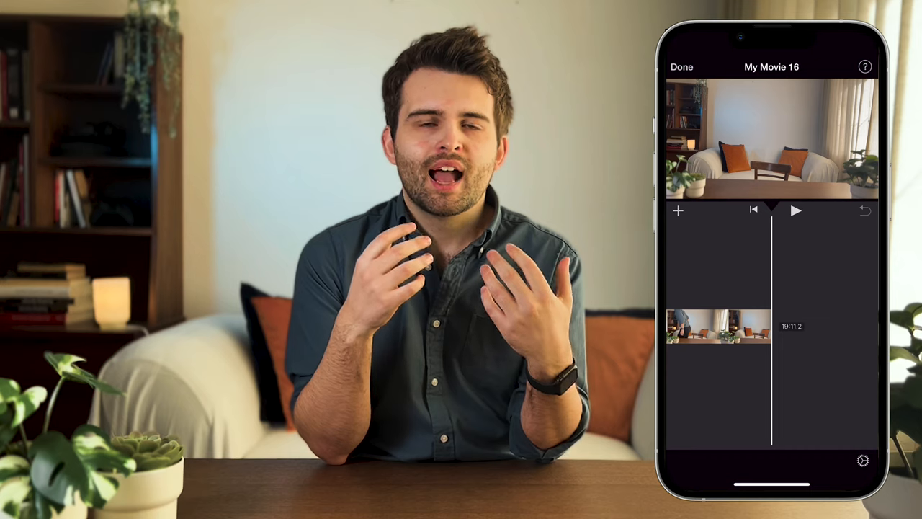
- Show the My Movie 16 project with the couch clip on its timeline
{"action": "left_click", "coordinate": [680, 66]}
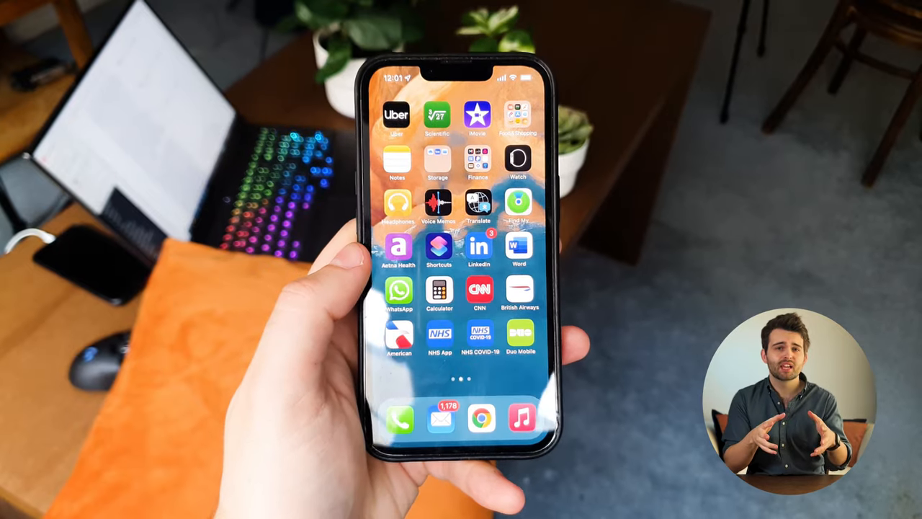
- Swipe to the next Home Screen page showing Photos and Settings
{"action": "scroll", "scroll_direction": "left", "scroll_amount": 3}
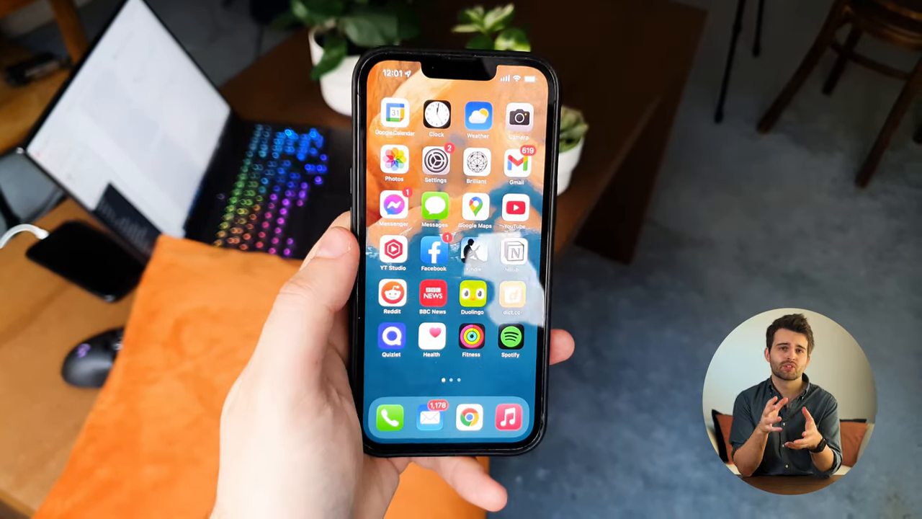